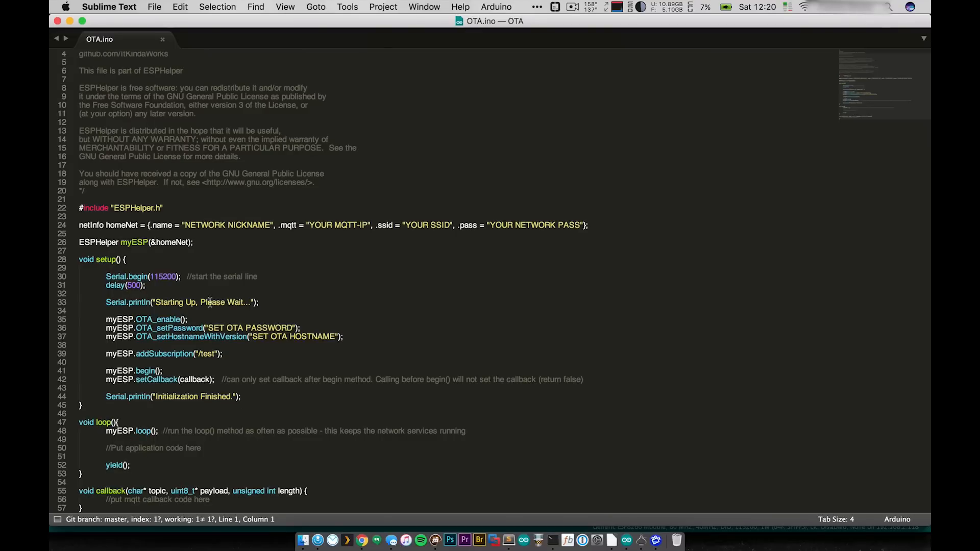
{"action": "mouse_move", "coordinate": [253, 369]}
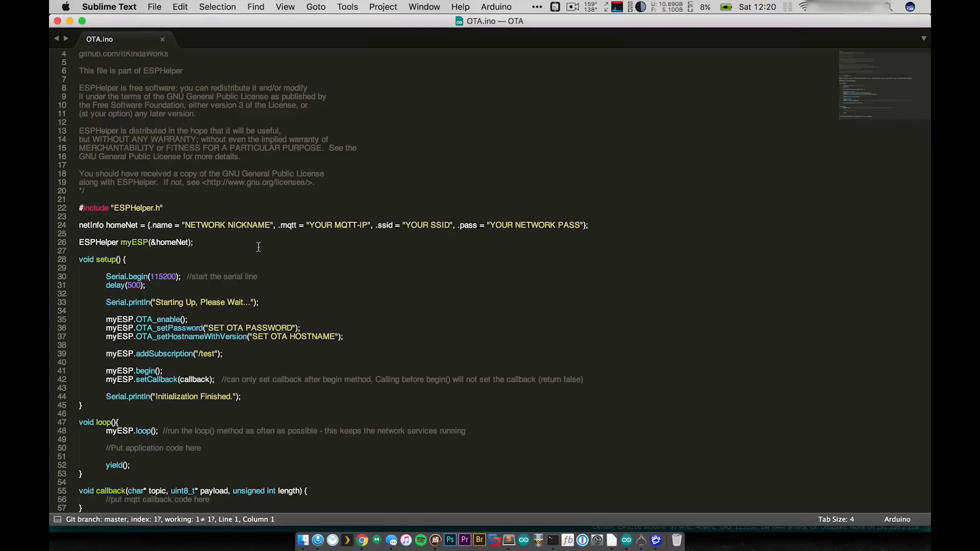
{"action": "mouse_move", "coordinate": [232, 215]}
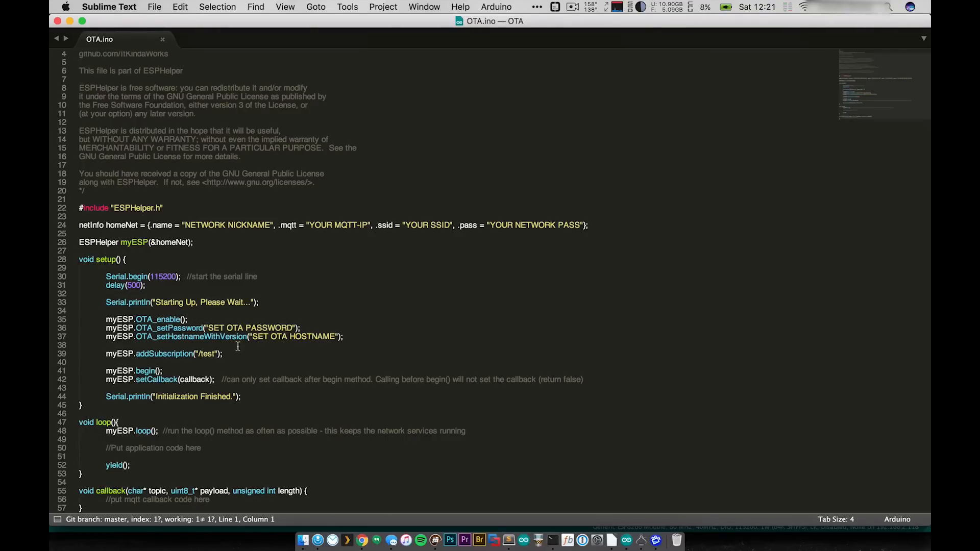
{"action": "mouse_move", "coordinate": [207, 346]}
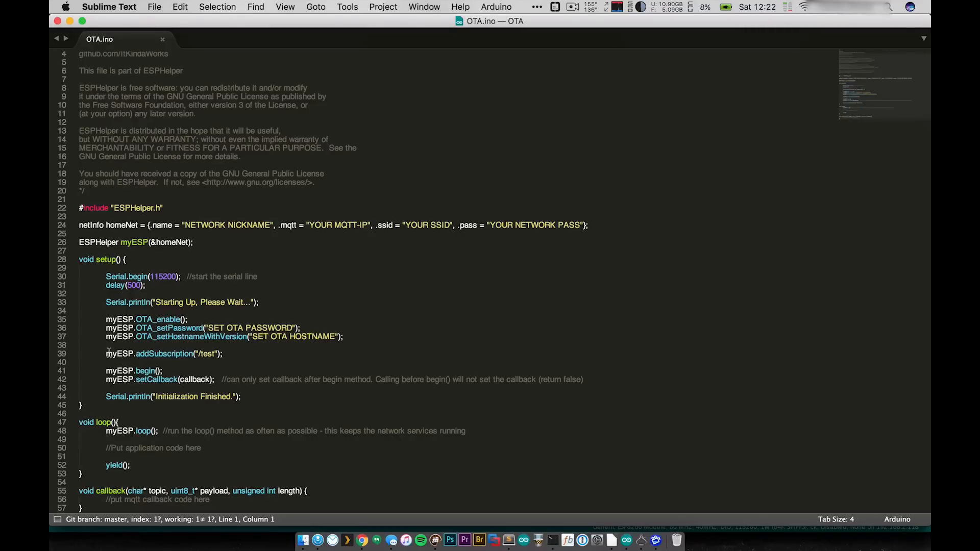
Step: Upload the OTA_test sketch with myNetworks.h, OTA password and hostname to the ESP8266 over USB
{"action": "triple_click", "coordinate": [163, 354]}
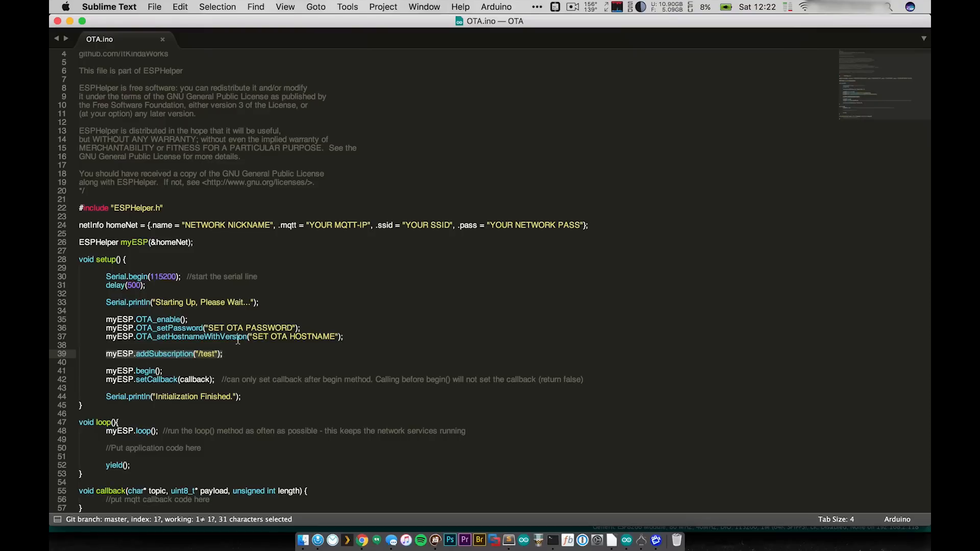
{"action": "left_click", "coordinate": [197, 354]}
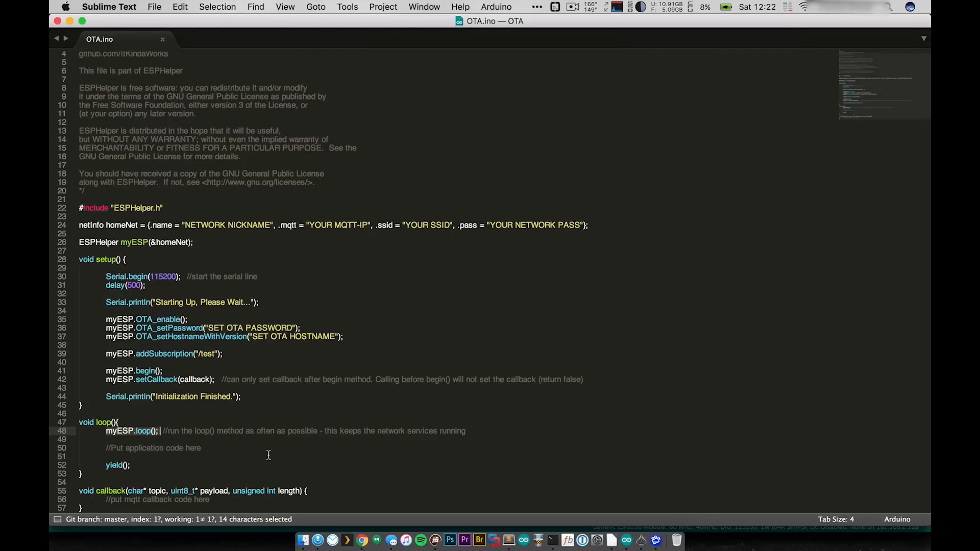
{"action": "mouse_move", "coordinate": [255, 449]}
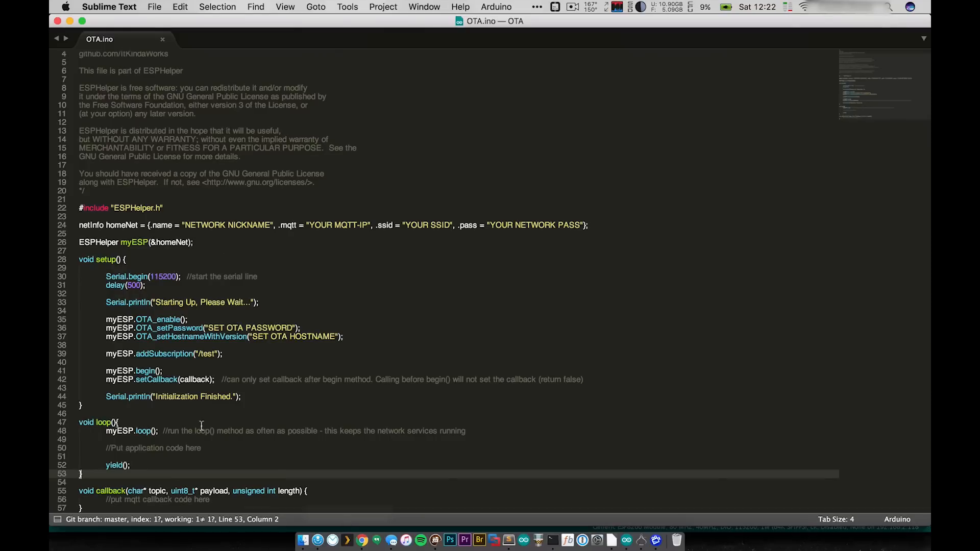
{"action": "mouse_move", "coordinate": [314, 297]}
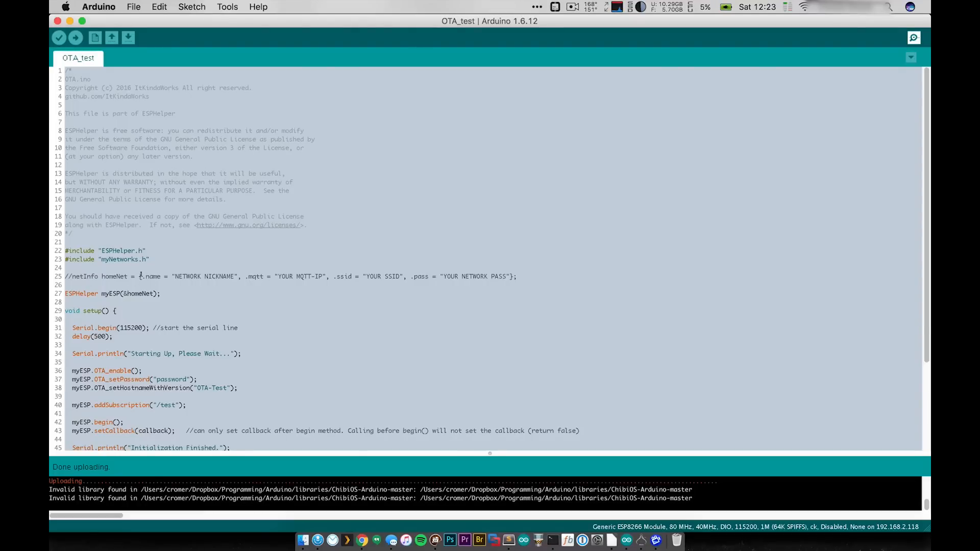
{"action": "scroll", "scroll_direction": "down", "scroll_amount": 3}
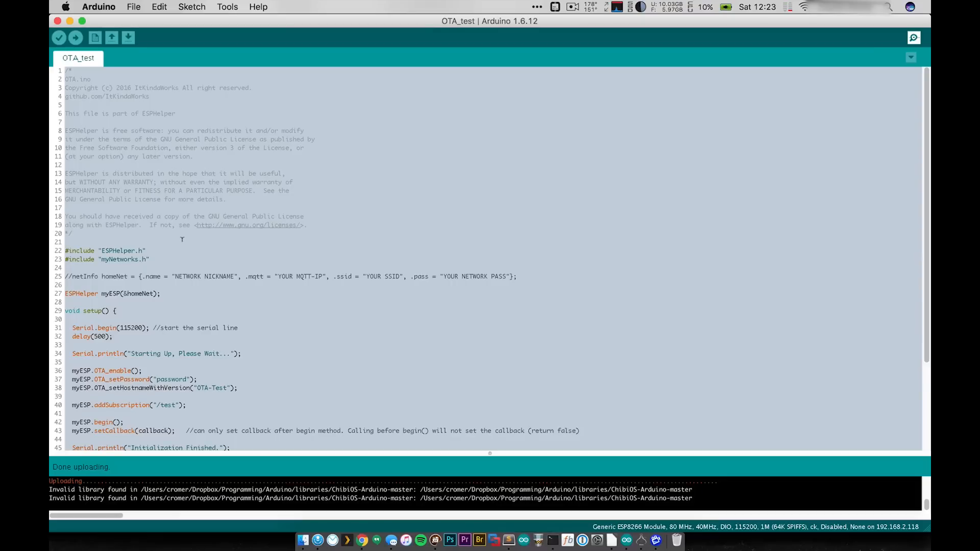
Step: Select the NEW-ESP8266 network device at 192.168.2.118 as the upload port
{"action": "left_click", "coordinate": [226, 7]}
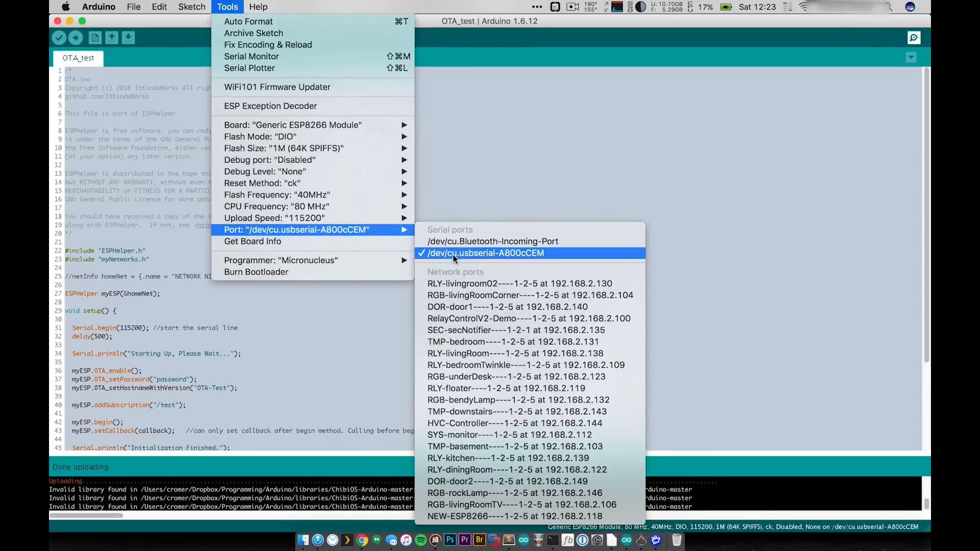
{"action": "mouse_move", "coordinate": [462, 281]}
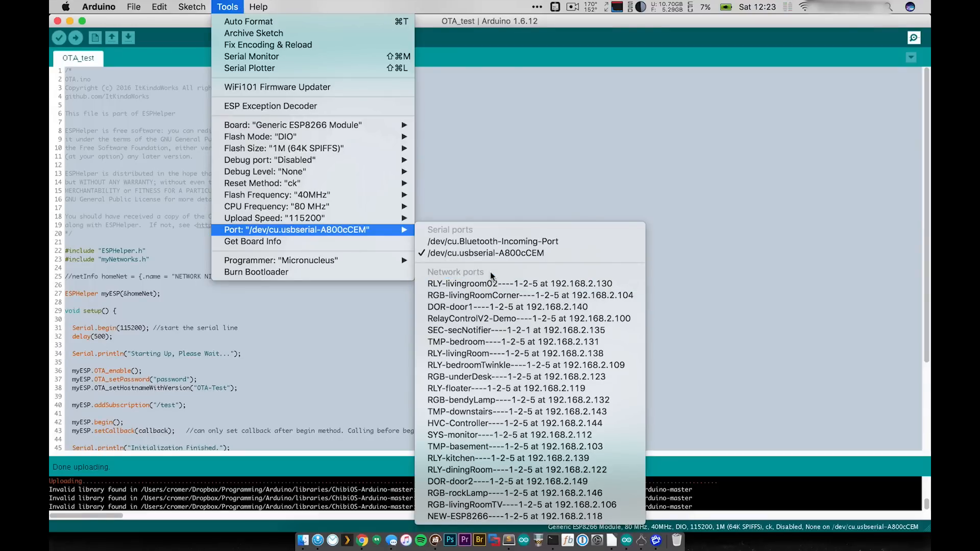
{"action": "mouse_move", "coordinate": [519, 282]}
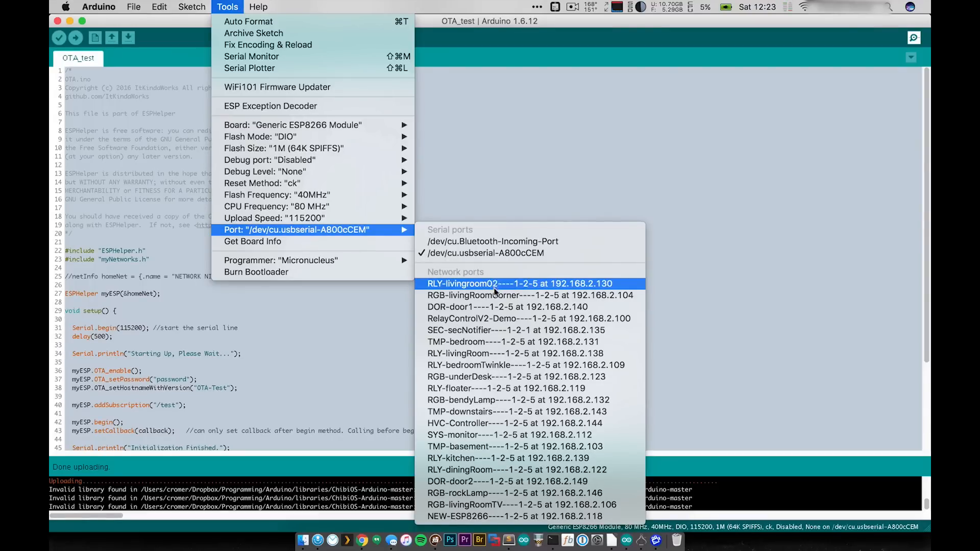
{"action": "mouse_move", "coordinate": [513, 470]}
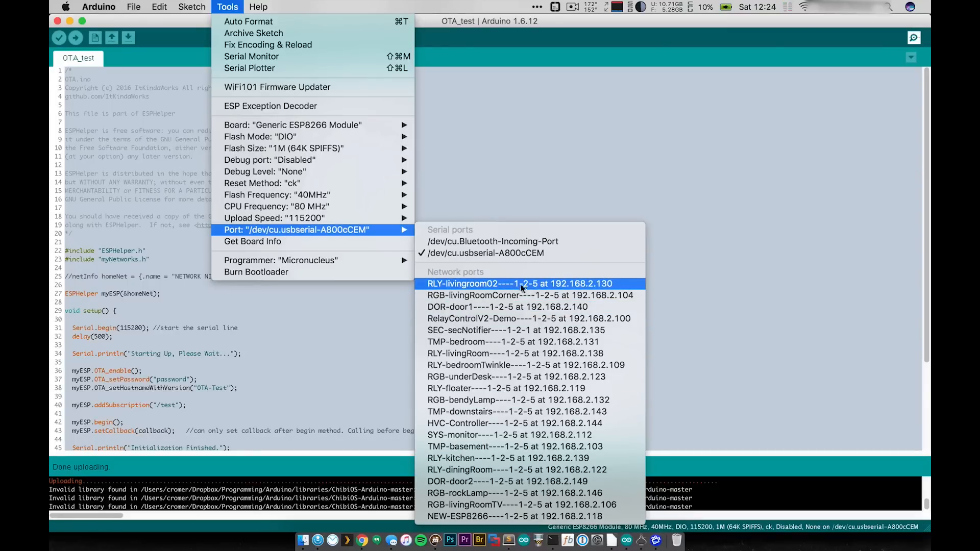
{"action": "mouse_move", "coordinate": [528, 307]}
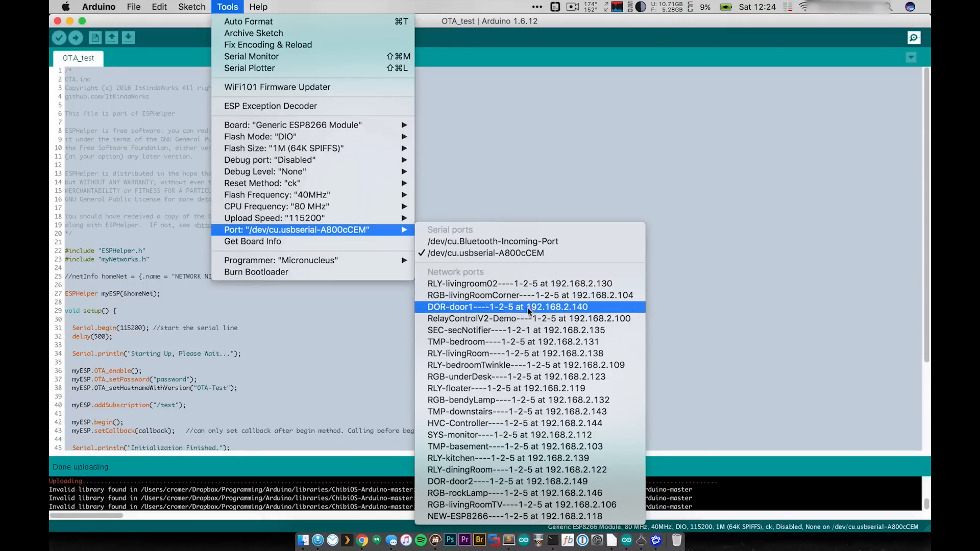
{"action": "mouse_move", "coordinate": [526, 470]}
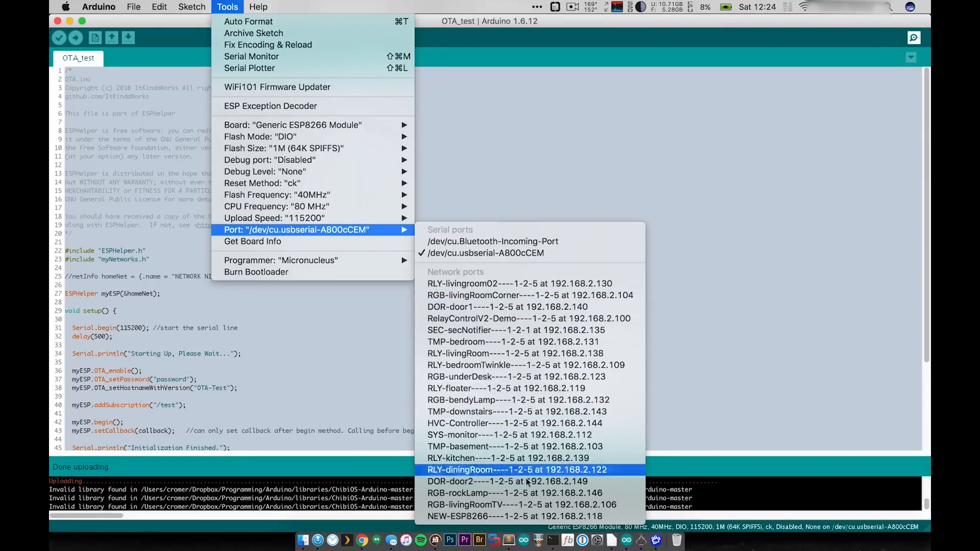
{"action": "mouse_move", "coordinate": [529, 458]}
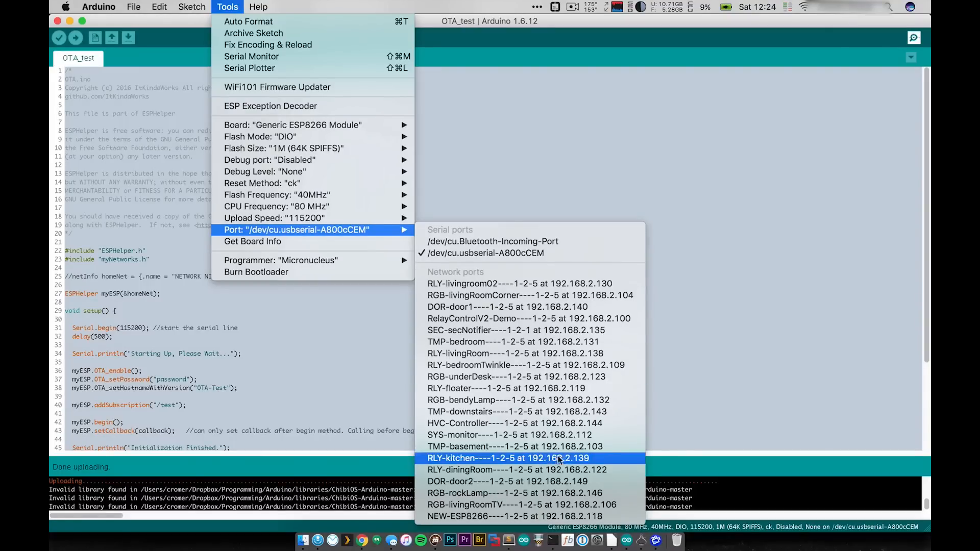
{"action": "mouse_move", "coordinate": [515, 516]}
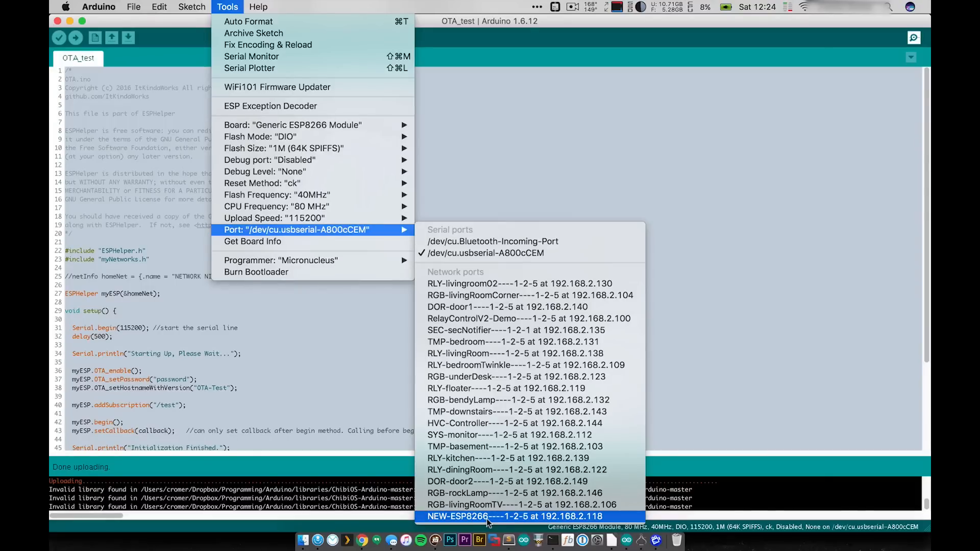
{"action": "left_click", "coordinate": [514, 517]}
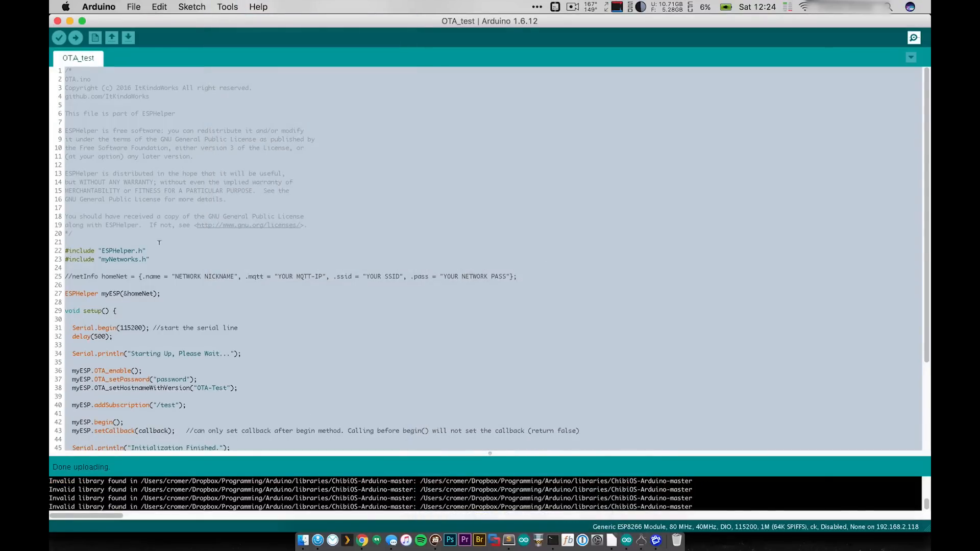
{"action": "left_click", "coordinate": [227, 7]}
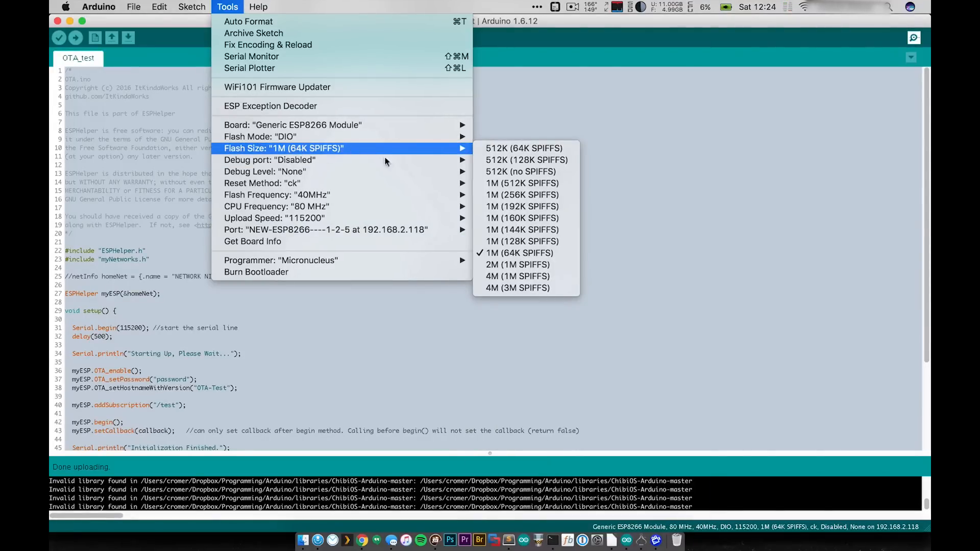
{"action": "mouse_move", "coordinate": [519, 258]}
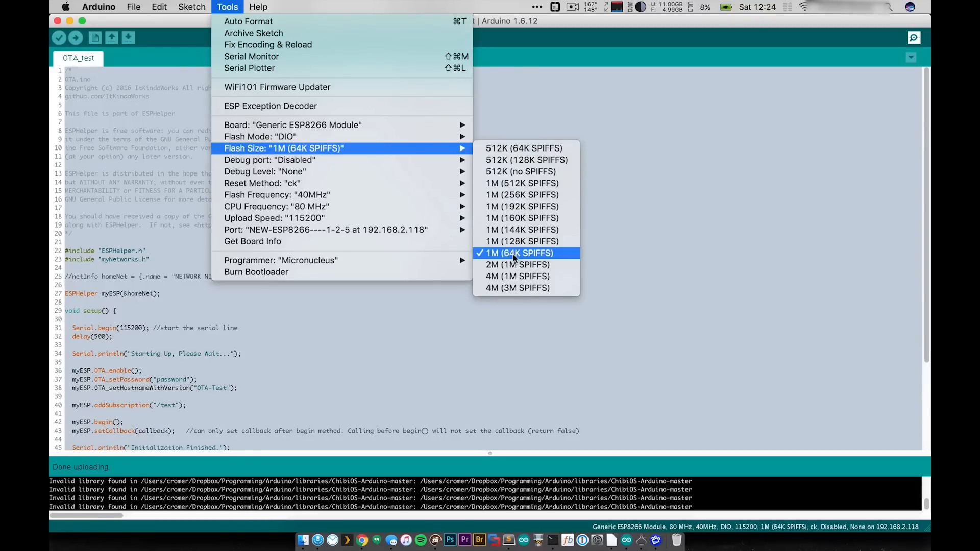
{"action": "mouse_move", "coordinate": [501, 257]}
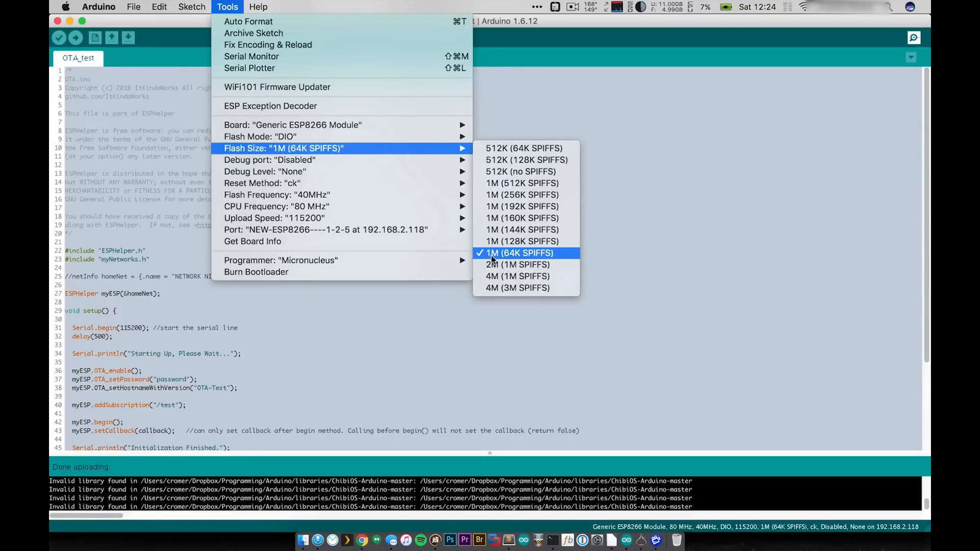
{"action": "mouse_move", "coordinate": [522, 254]}
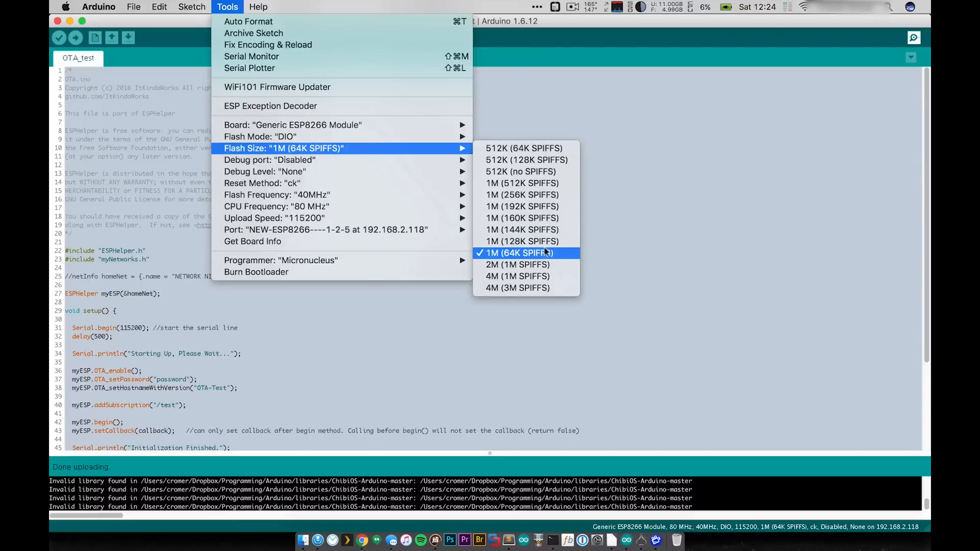
{"action": "mouse_move", "coordinate": [554, 255]}
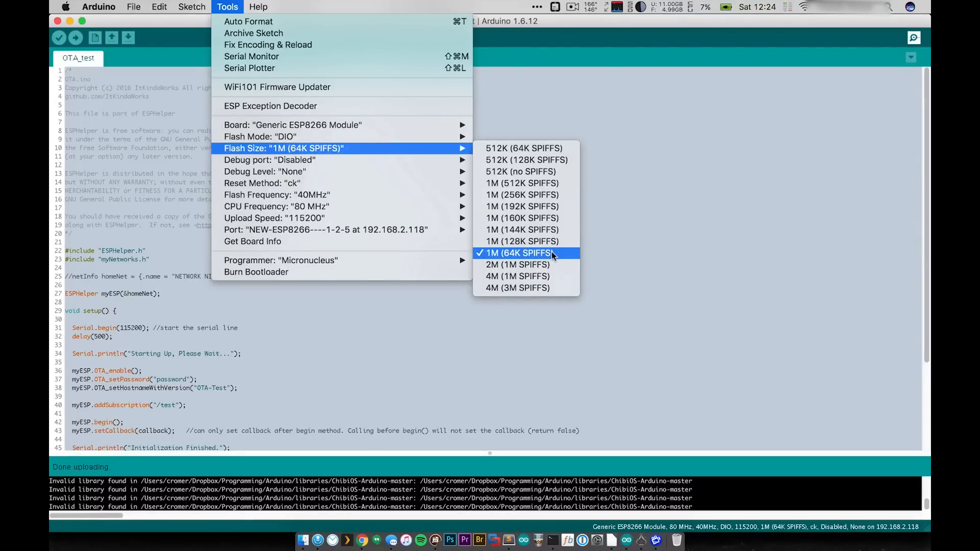
{"action": "mouse_move", "coordinate": [522, 241]}
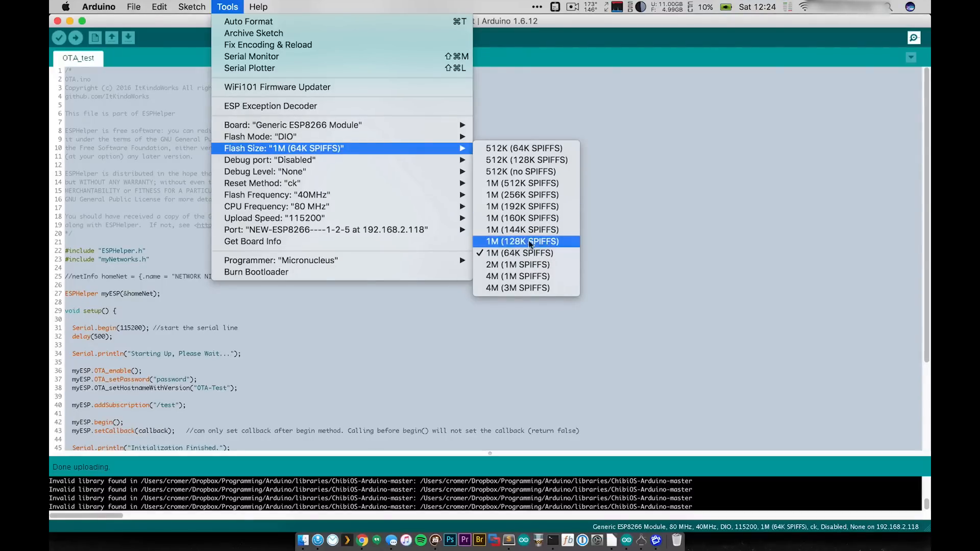
{"action": "mouse_move", "coordinate": [524, 253]}
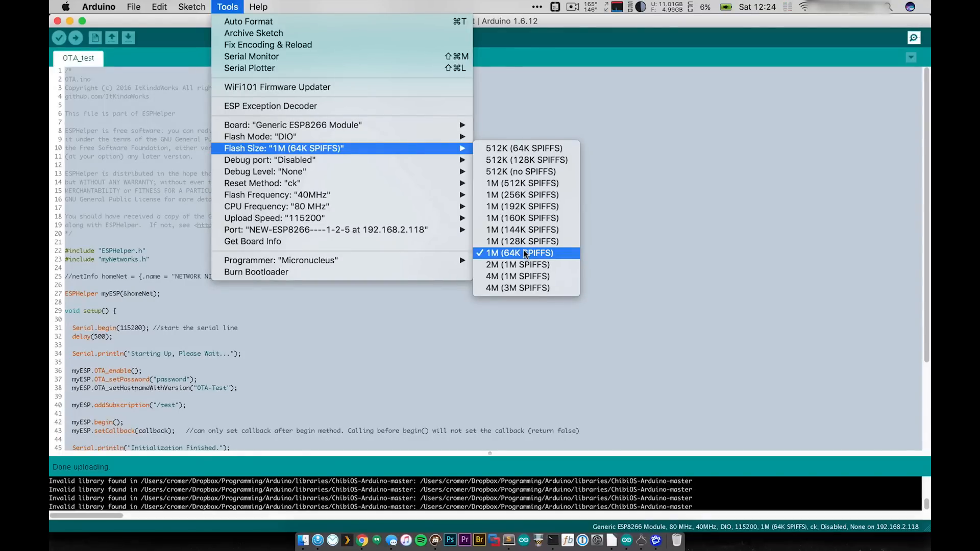
{"action": "mouse_move", "coordinate": [522, 206]}
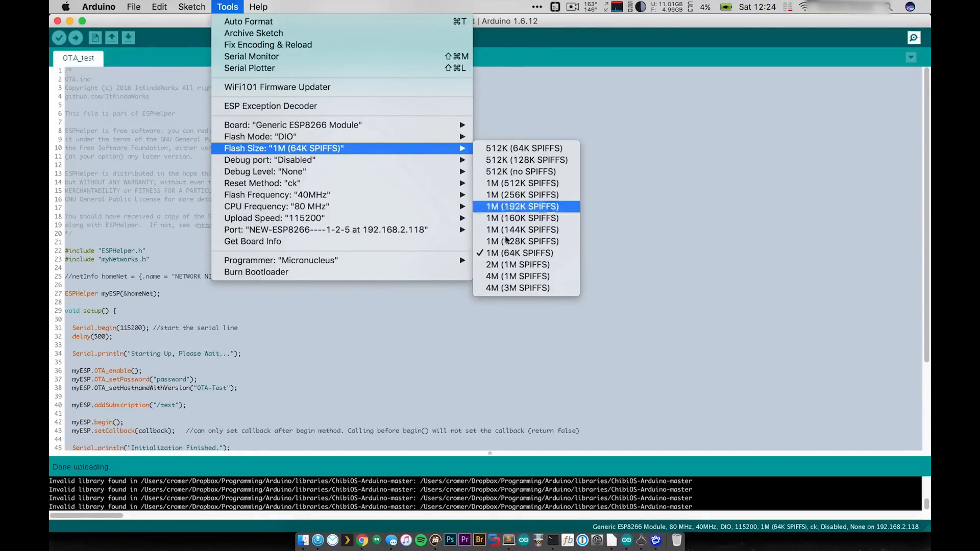
{"action": "mouse_move", "coordinate": [522, 194]}
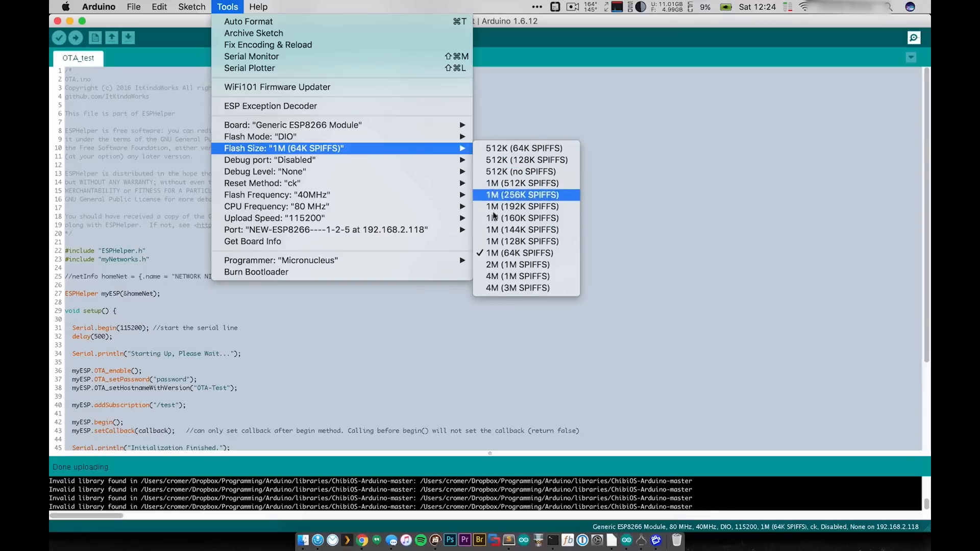
{"action": "mouse_move", "coordinate": [524, 265]}
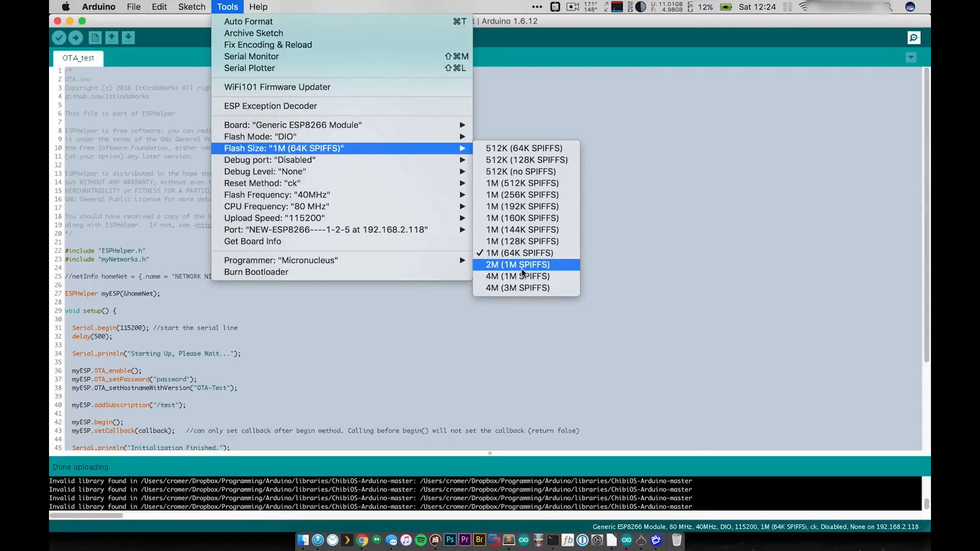
Step: Browse the ESP8266 example sketches from the File menu without opening any
{"action": "left_click", "coordinate": [132, 7]}
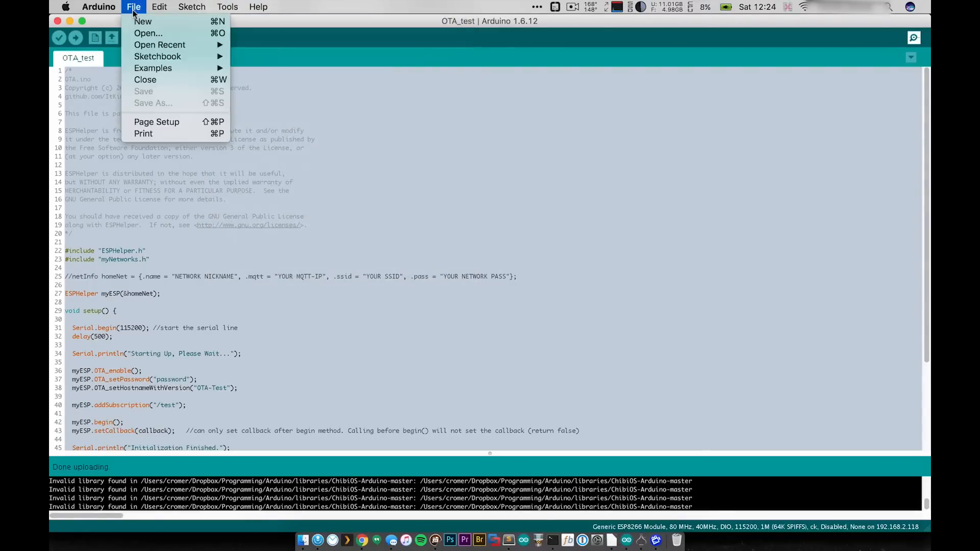
{"action": "mouse_move", "coordinate": [157, 56]}
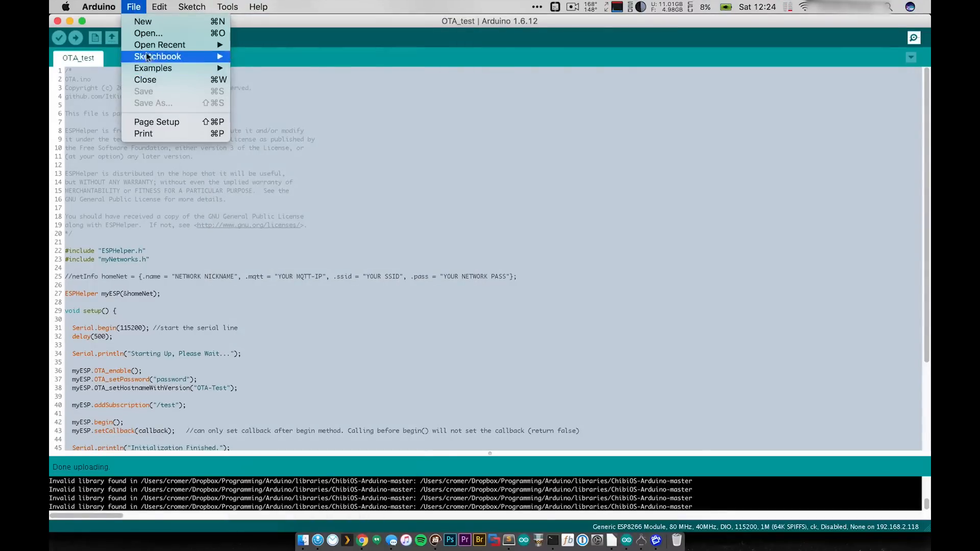
{"action": "left_click", "coordinate": [152, 68]}
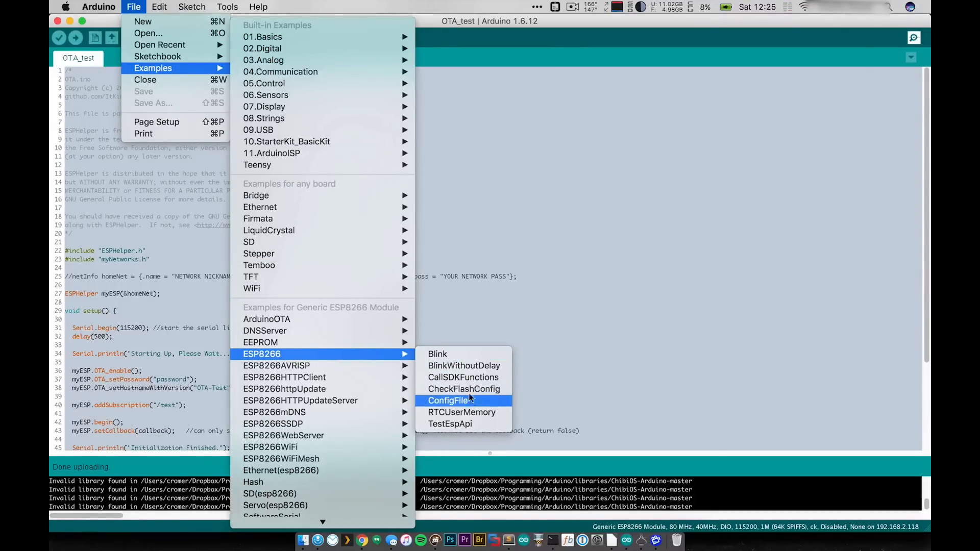
{"action": "mouse_move", "coordinate": [464, 390]}
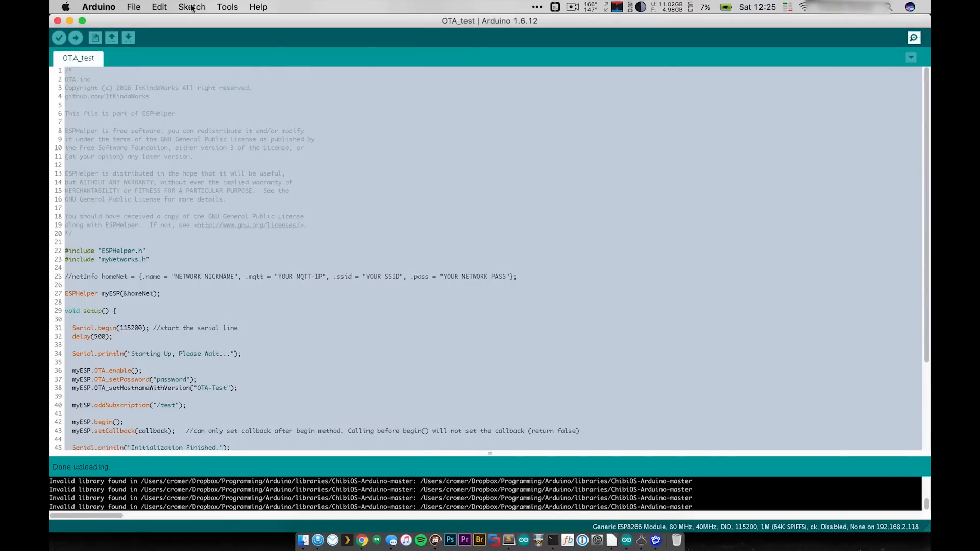
{"action": "left_click", "coordinate": [227, 7]}
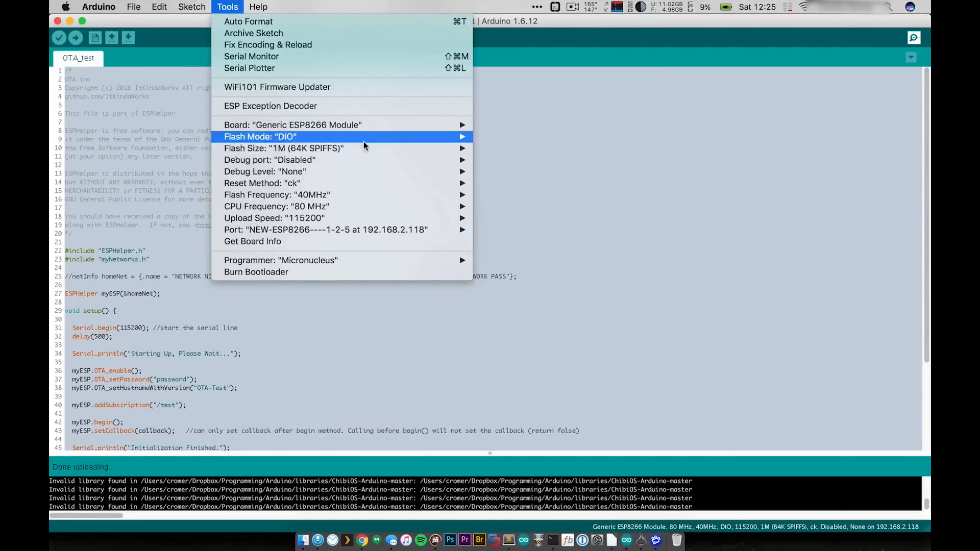
{"action": "mouse_move", "coordinate": [397, 172]}
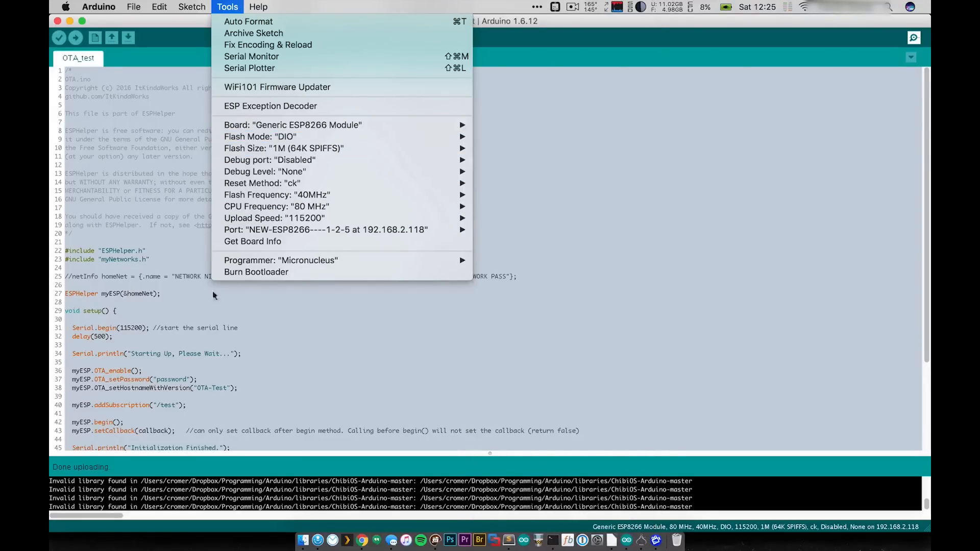
{"action": "left_click", "coordinate": [325, 229]}
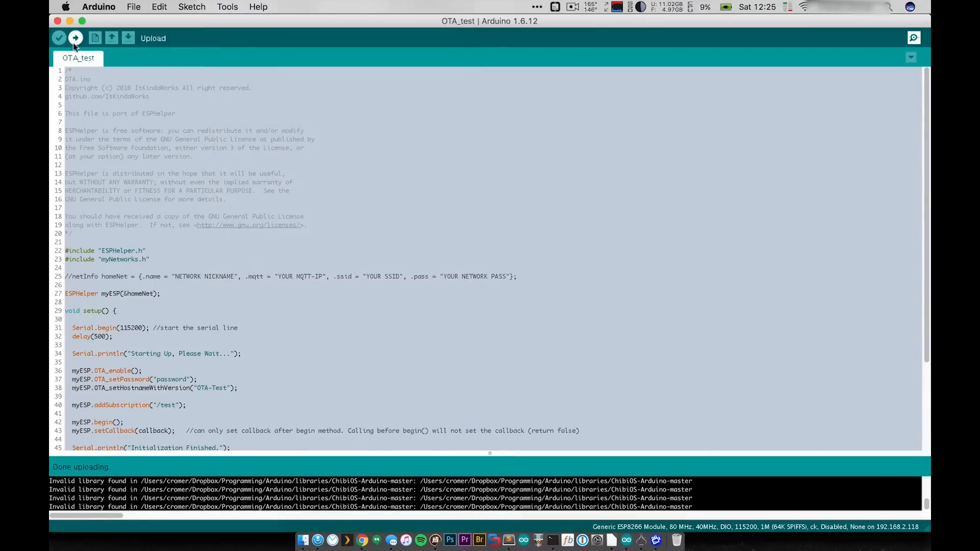
Step: Upload the OTA_test sketch to the ESP8266 through the network port
{"action": "left_click", "coordinate": [74, 38]}
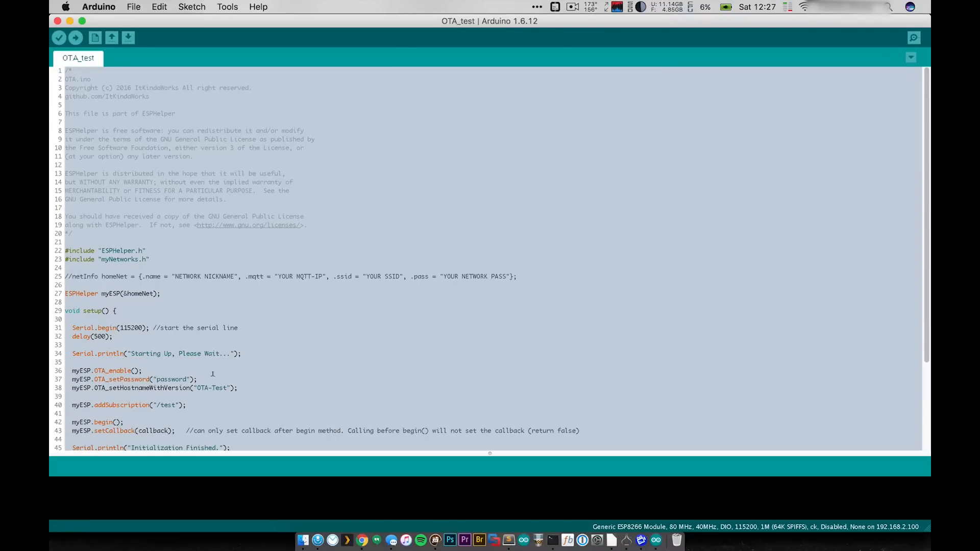
{"action": "mouse_move", "coordinate": [236, 20]}
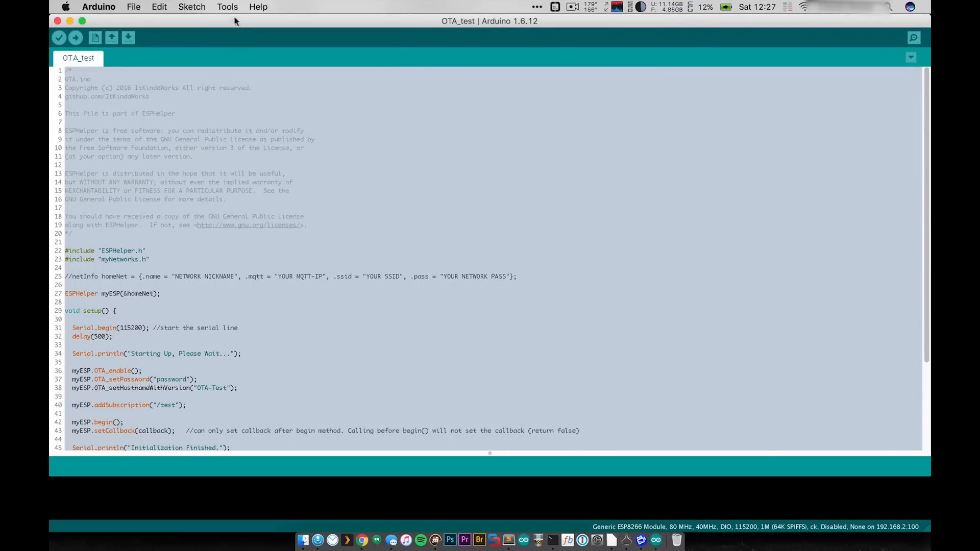
Step: Select the OTA-Test device at 192.168.2.118 as upload port and confirm it in Tools
{"action": "left_click", "coordinate": [226, 6]}
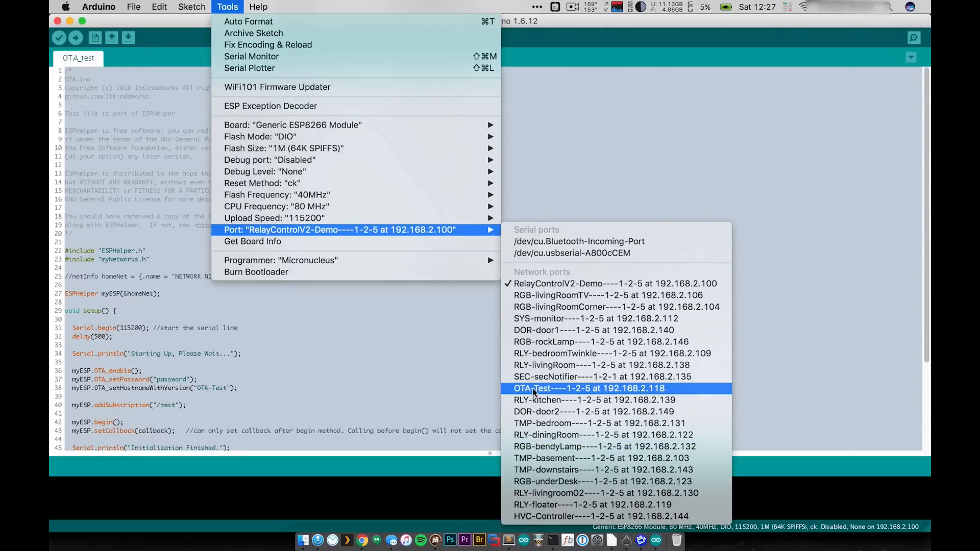
{"action": "left_click", "coordinate": [589, 388]}
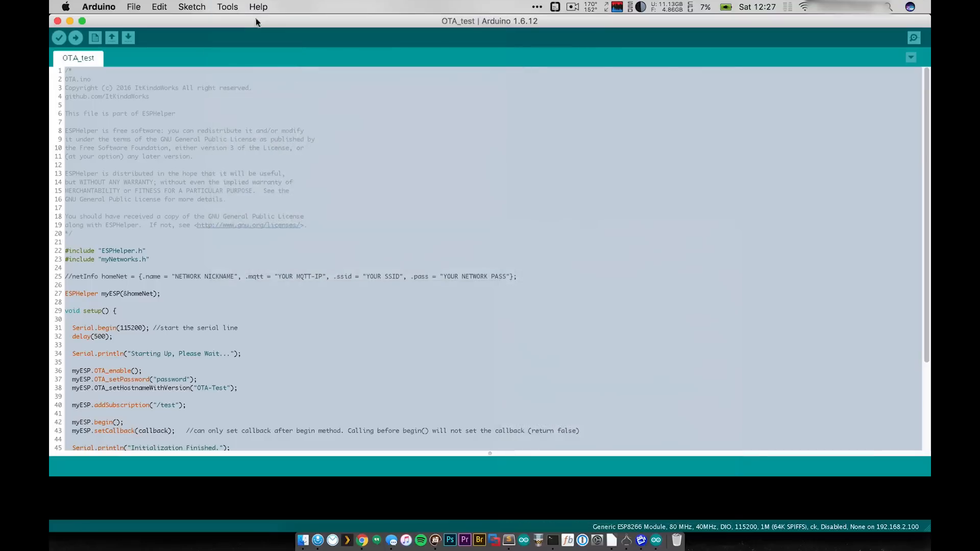
{"action": "left_click", "coordinate": [226, 7]}
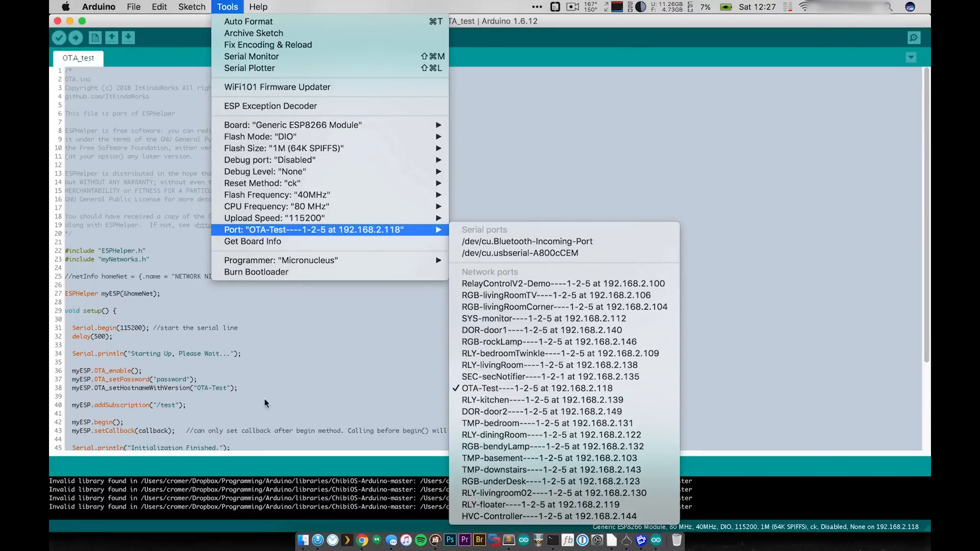
{"action": "left_click", "coordinate": [265, 396]}
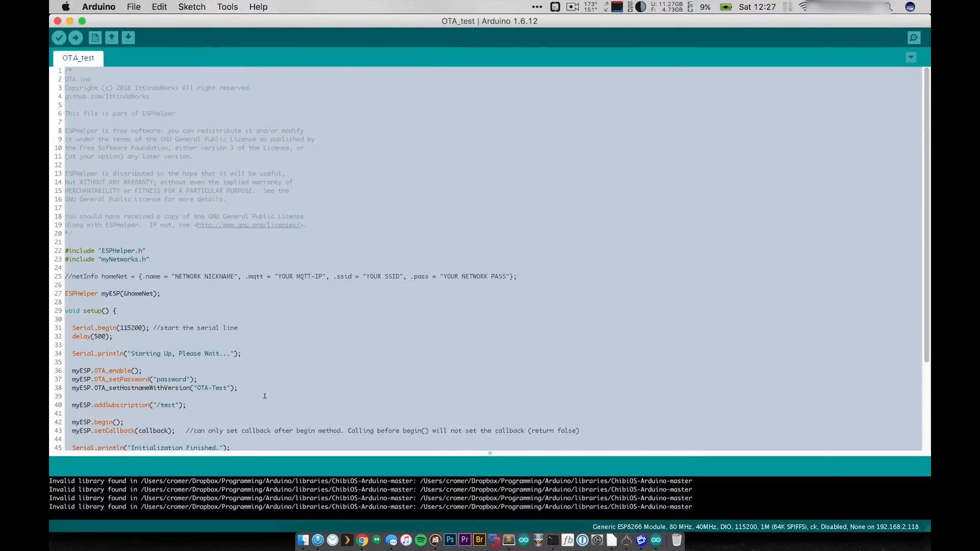